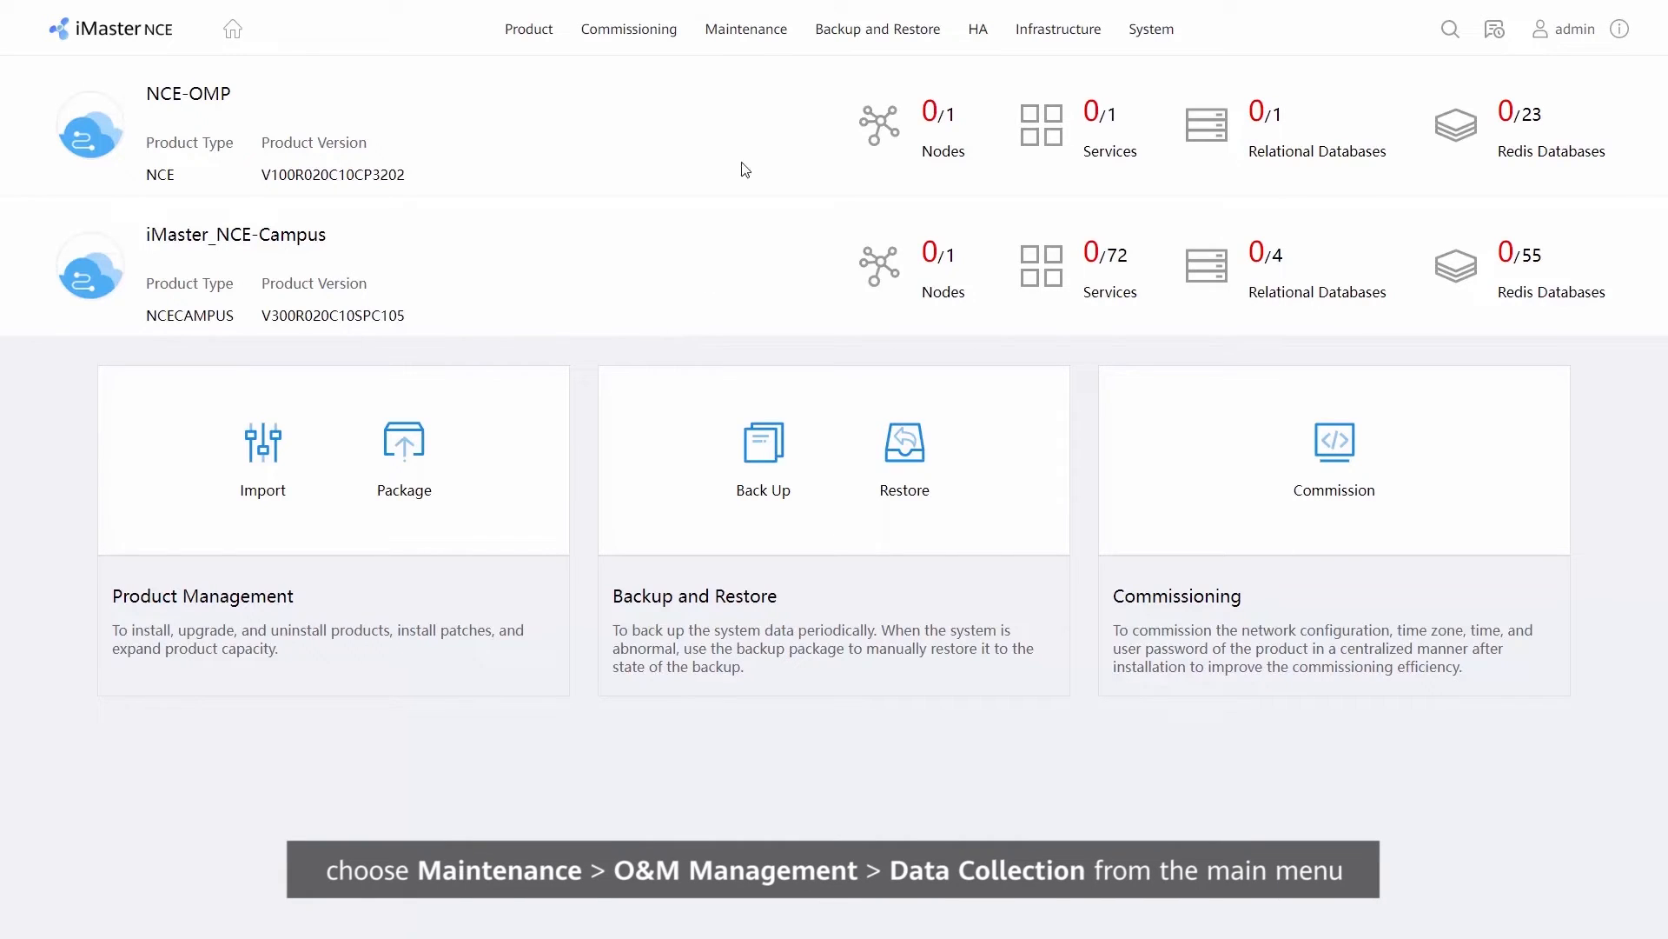
# - Navigate from the Maintenance menu to the O&M Data Collection page
pyautogui.click(746, 30)
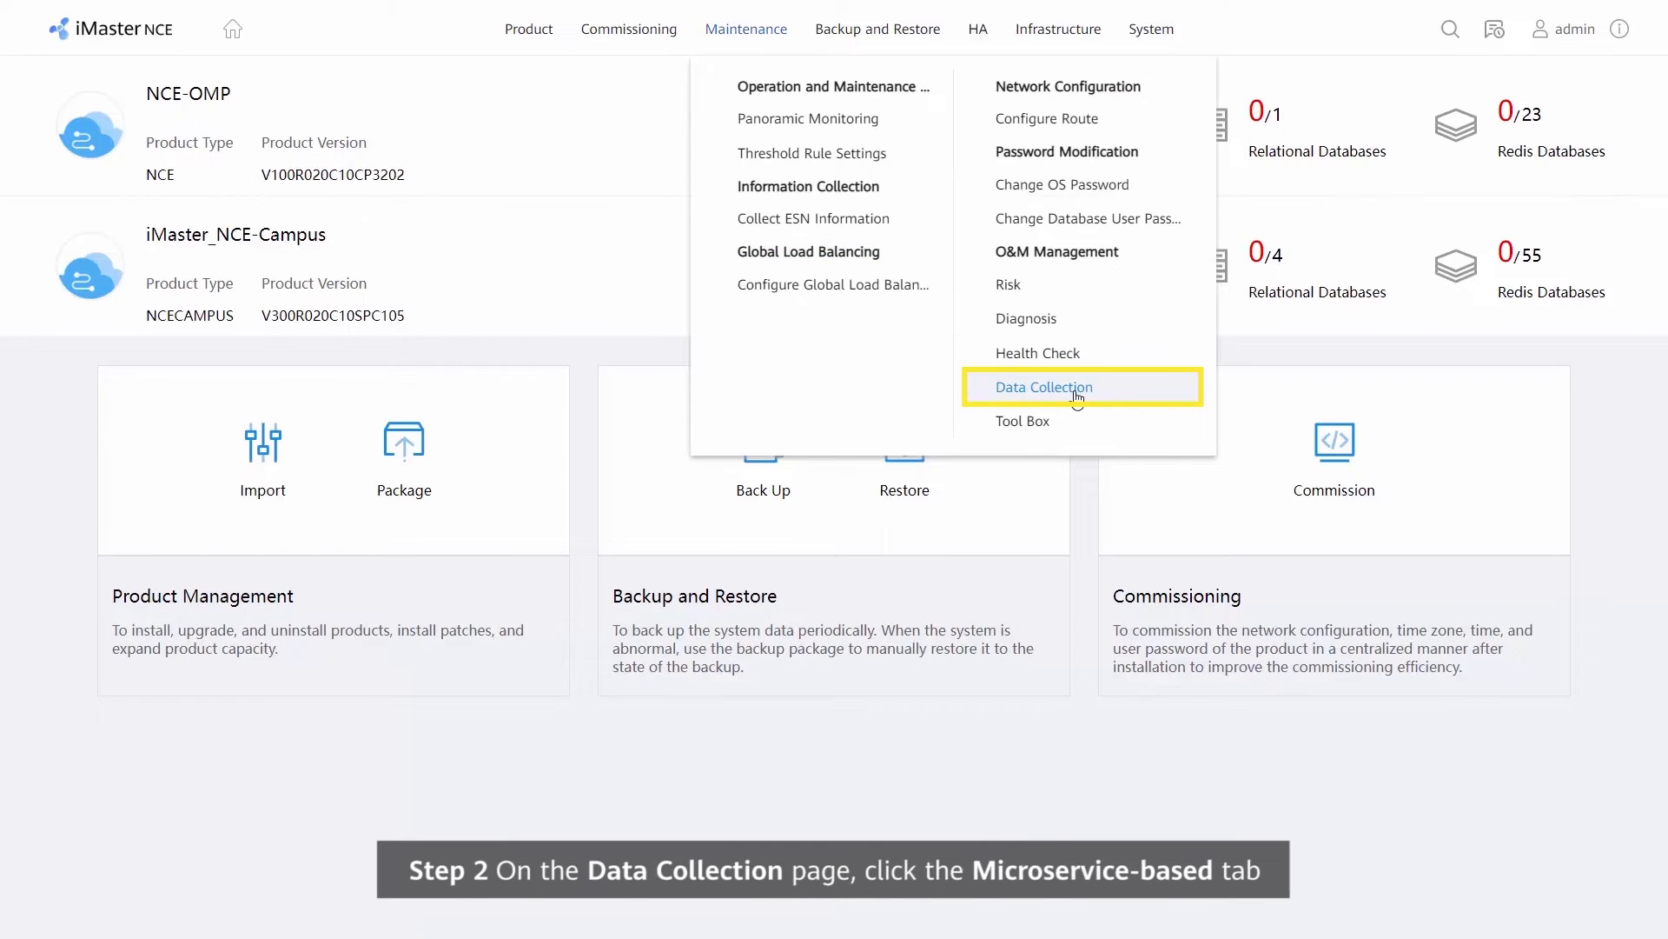
pyautogui.click(1045, 386)
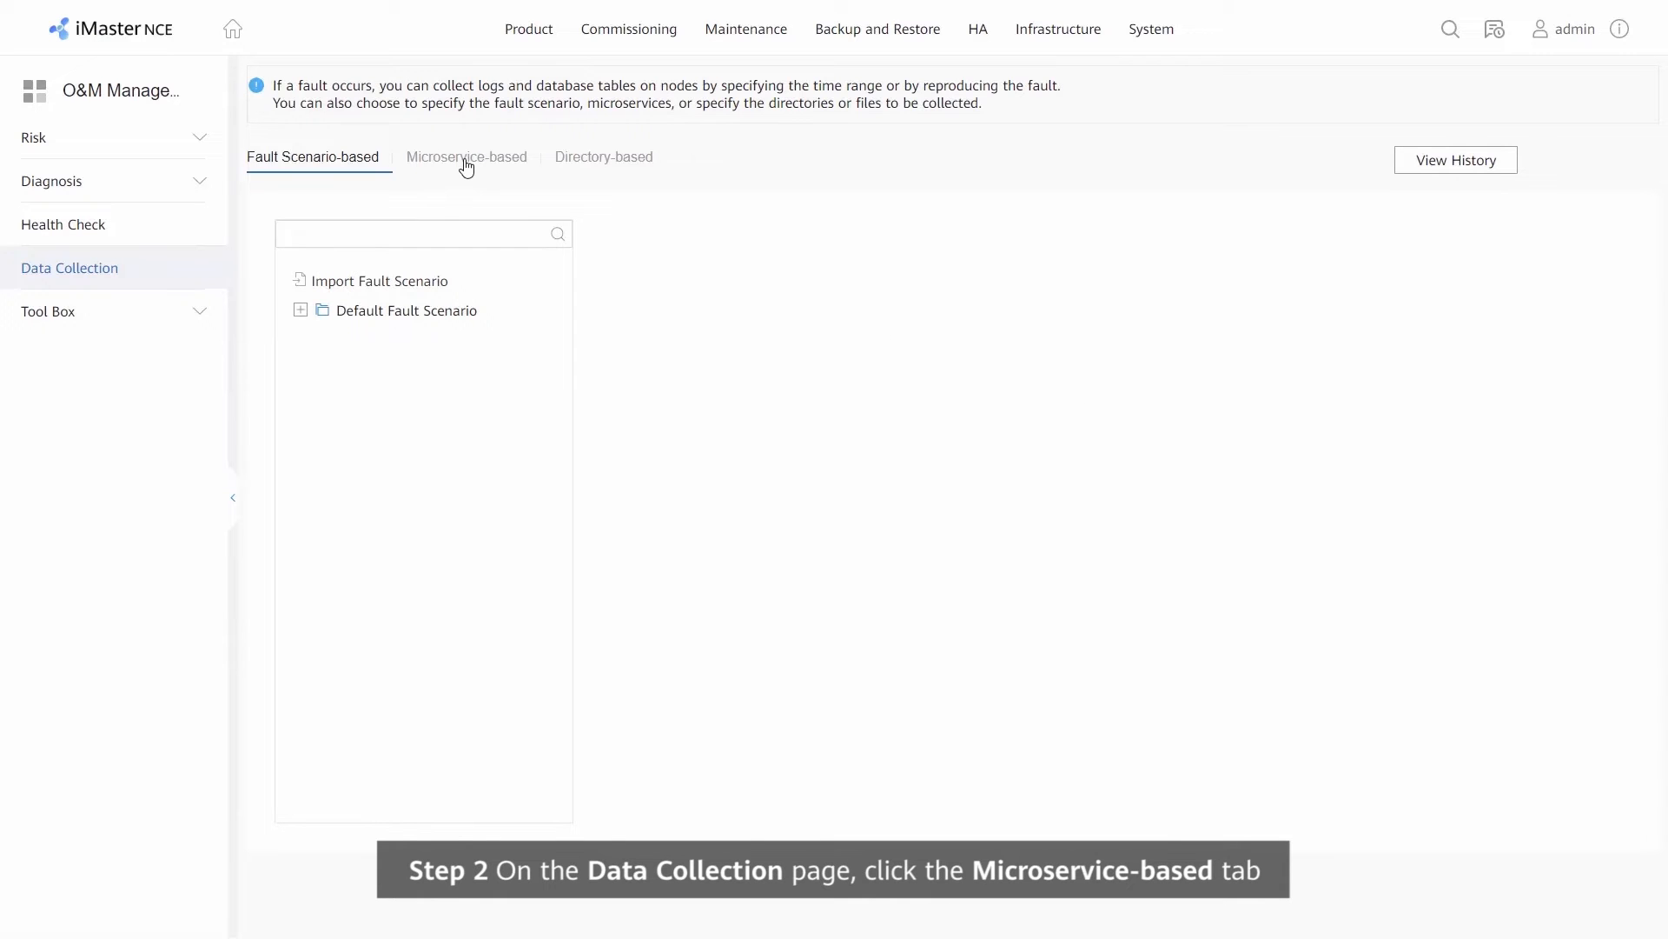
# - Select ACANginxService and ACBasicWebsite under Microservice-based collection
pyautogui.click(466, 156)
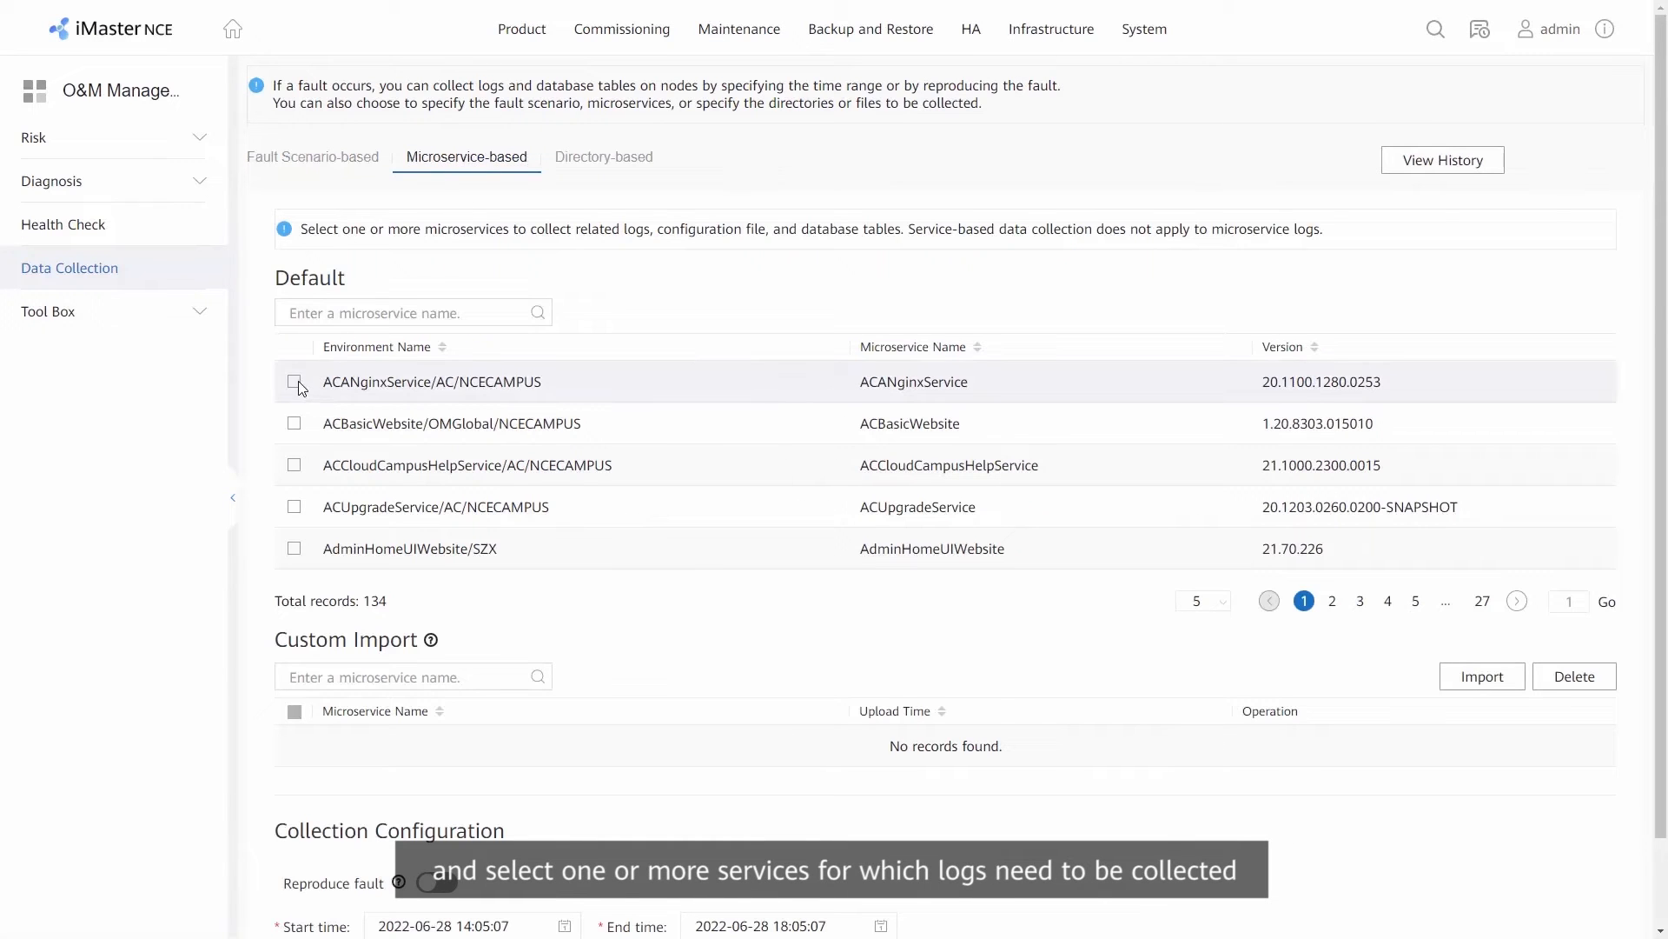
pyautogui.click(296, 422)
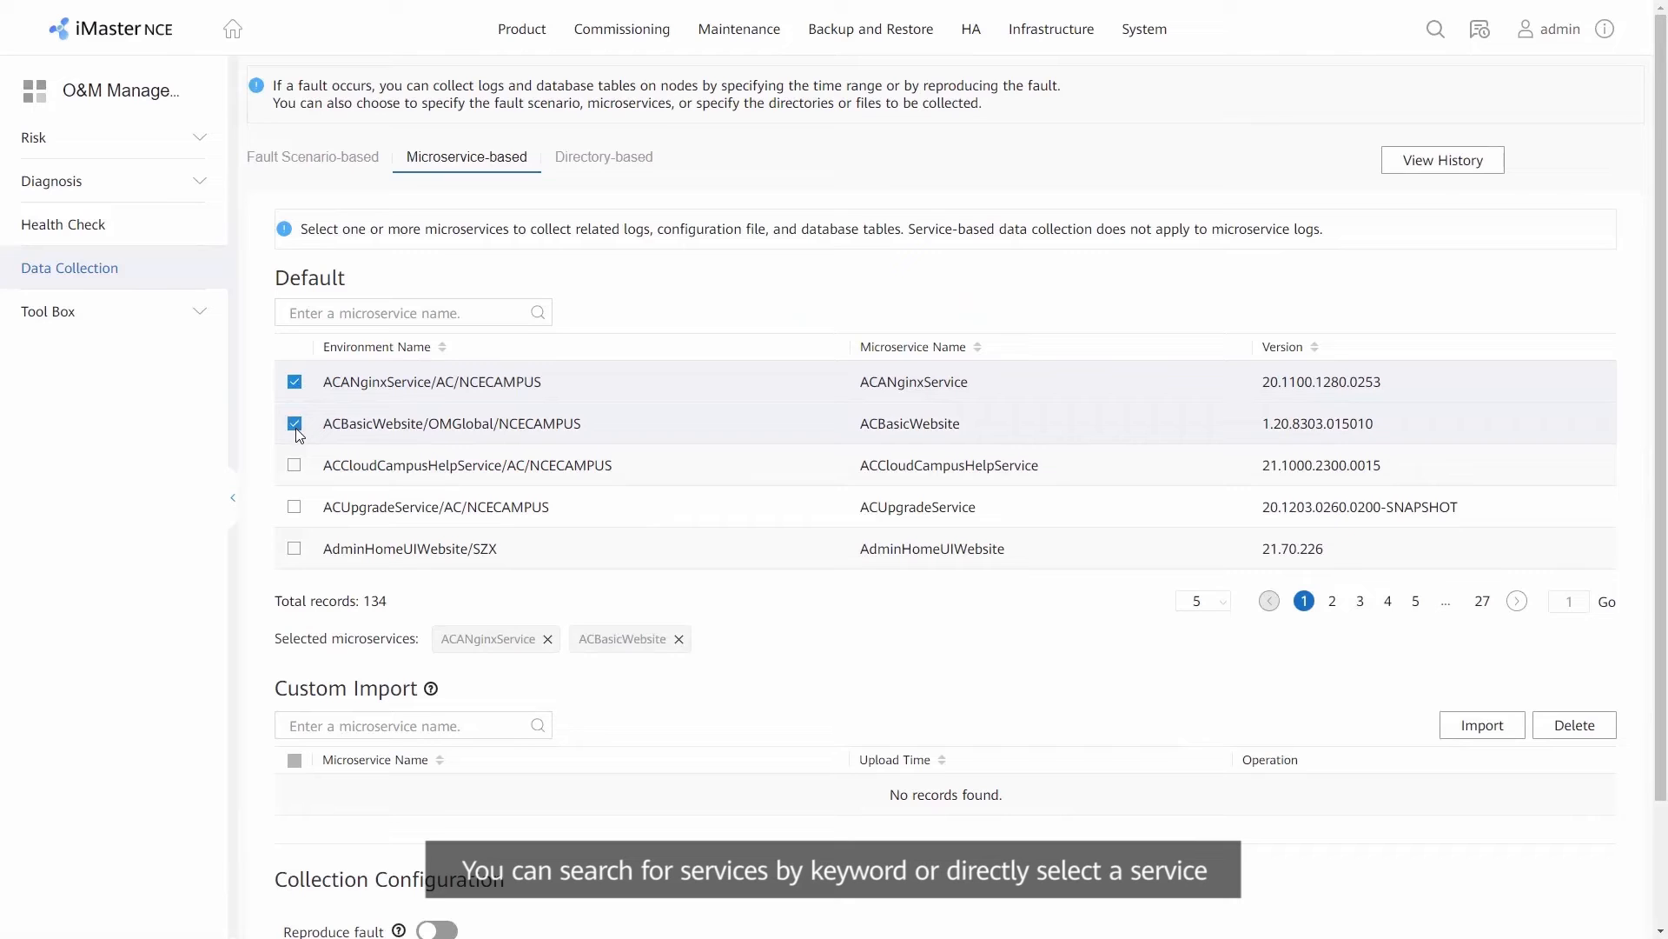
pyautogui.scroll(-3)
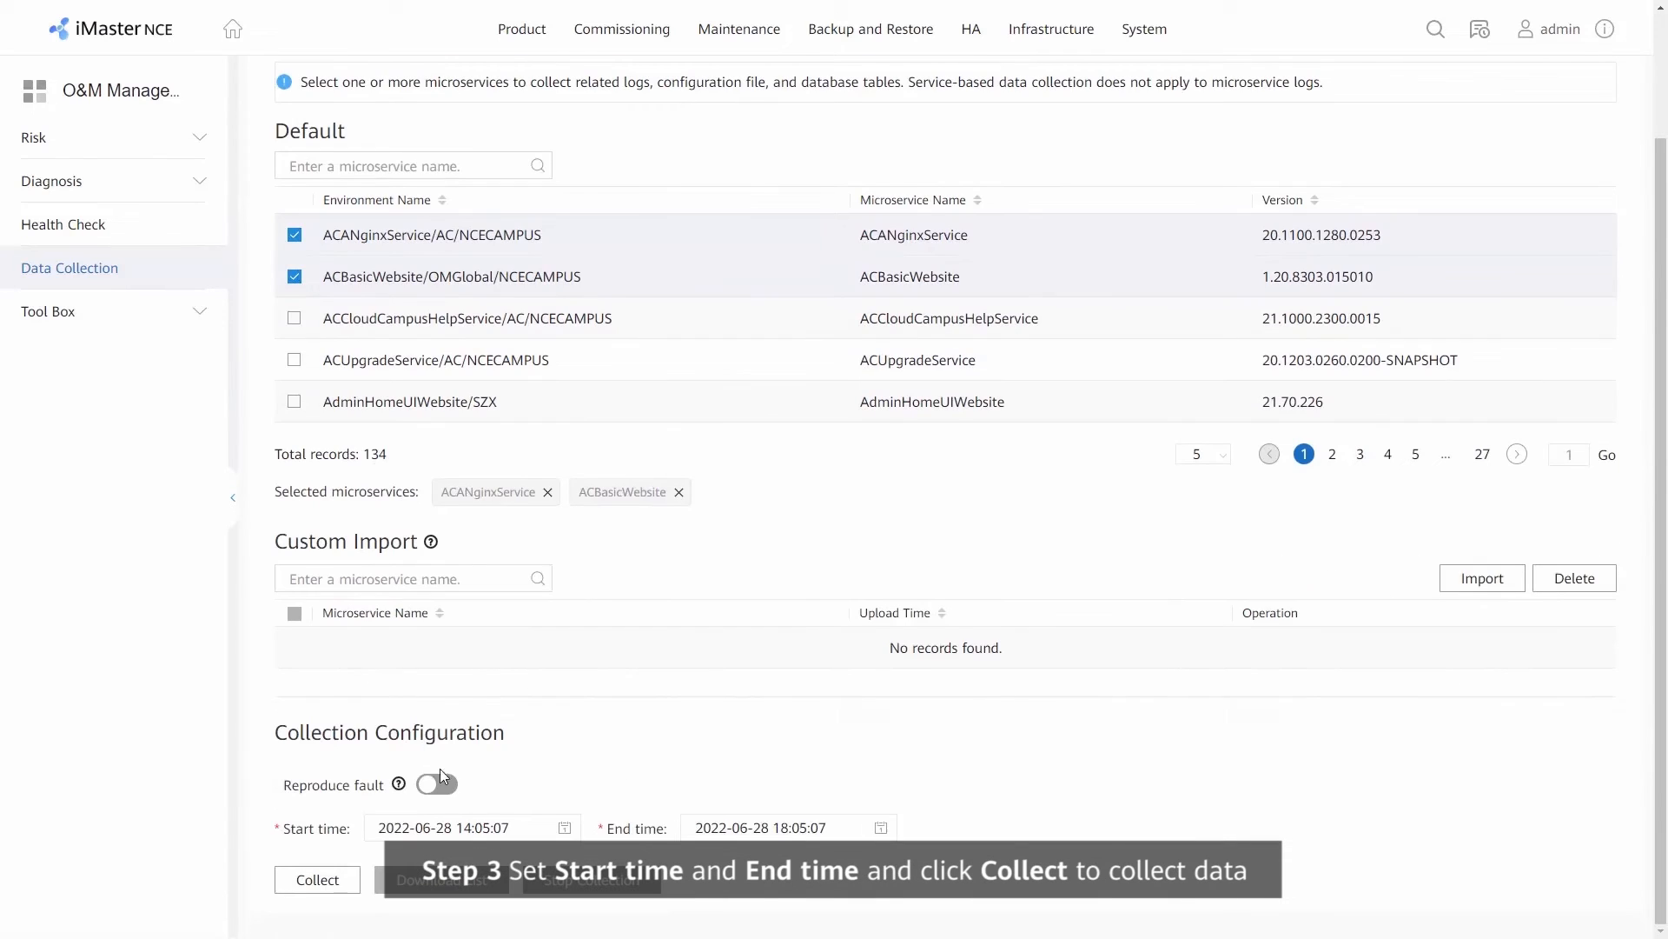
pyautogui.click(468, 827)
pyautogui.write('7')
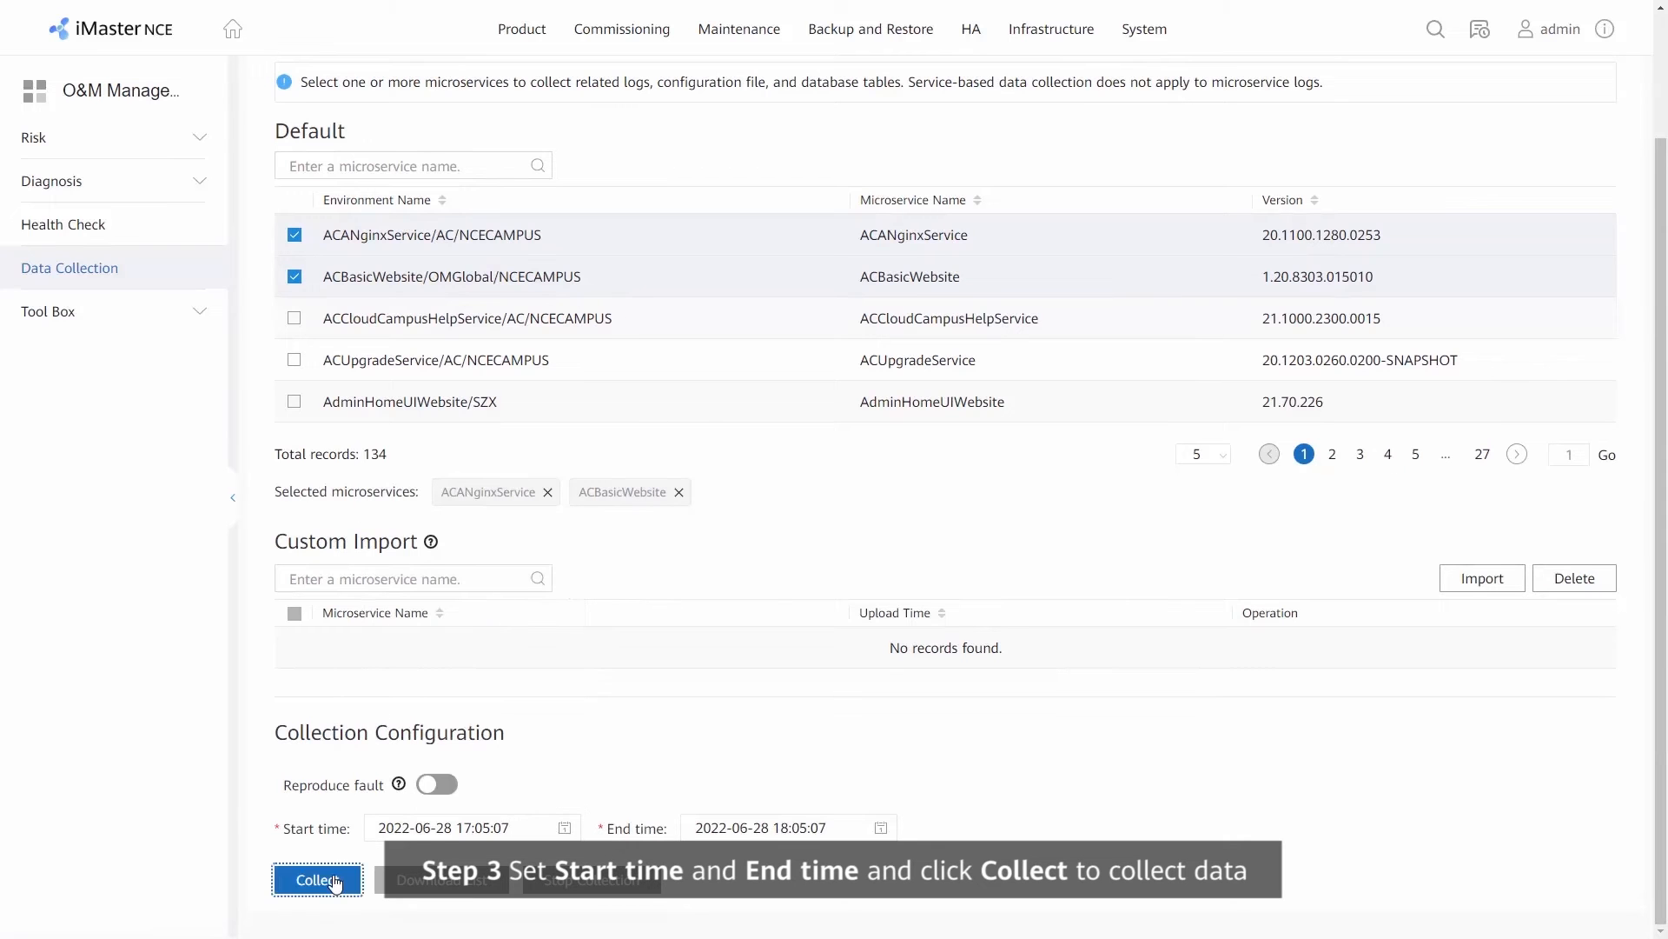
pyautogui.click(317, 880)
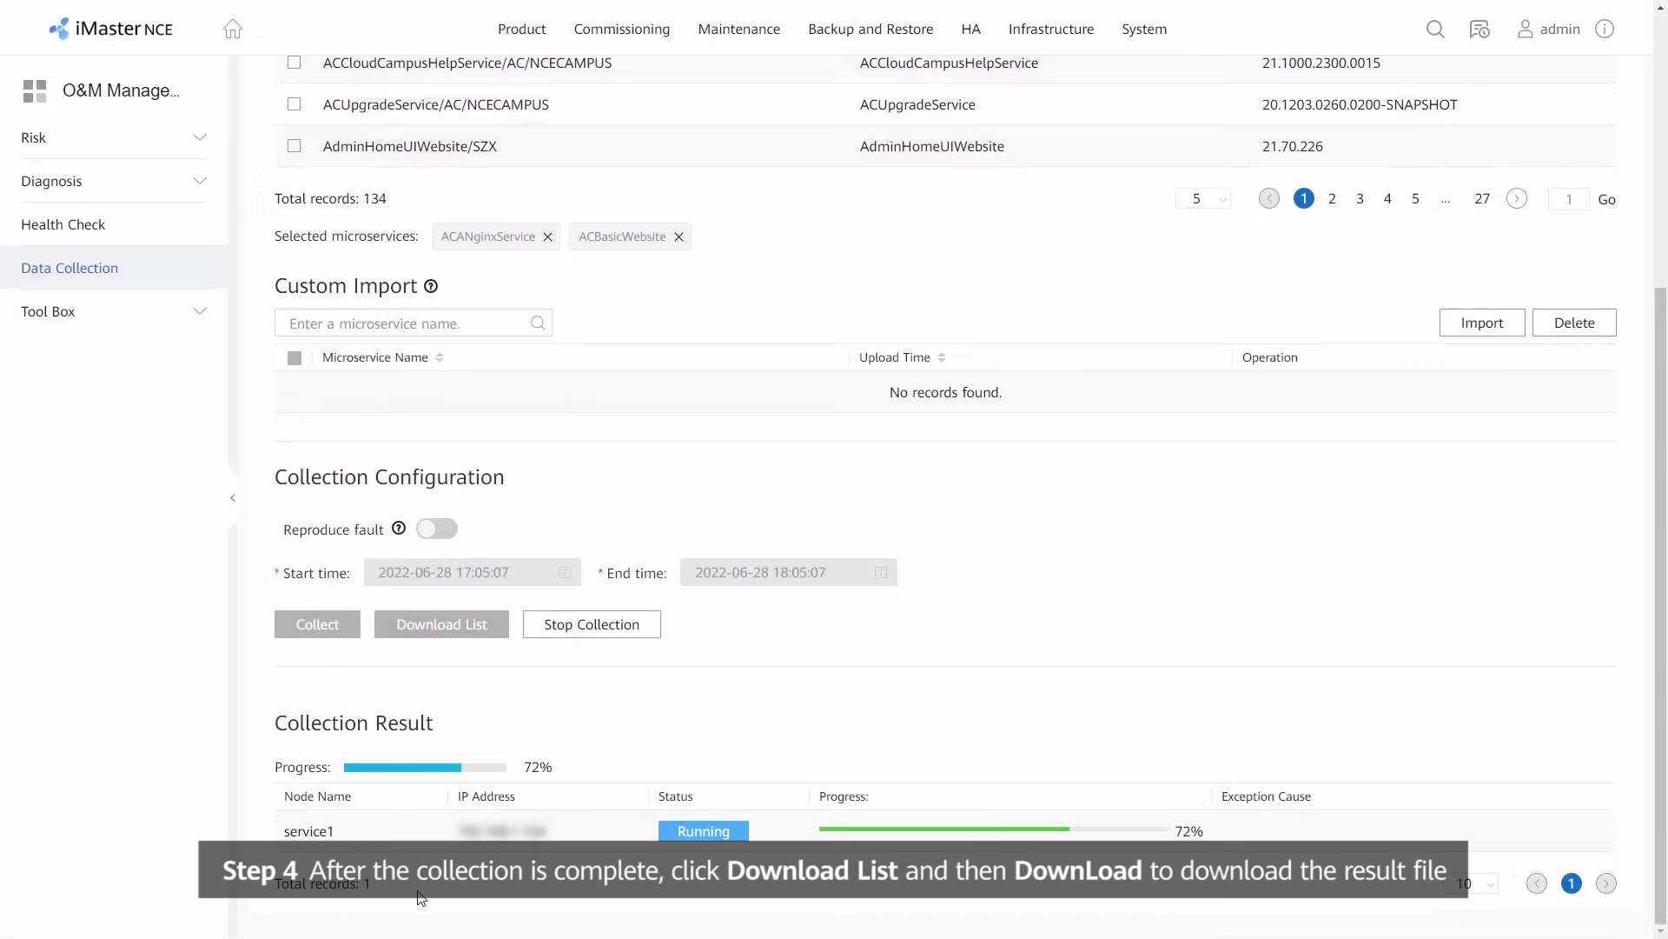
# - List the result files and request the collected zip, confirming customer approval
pyautogui.click(440, 624)
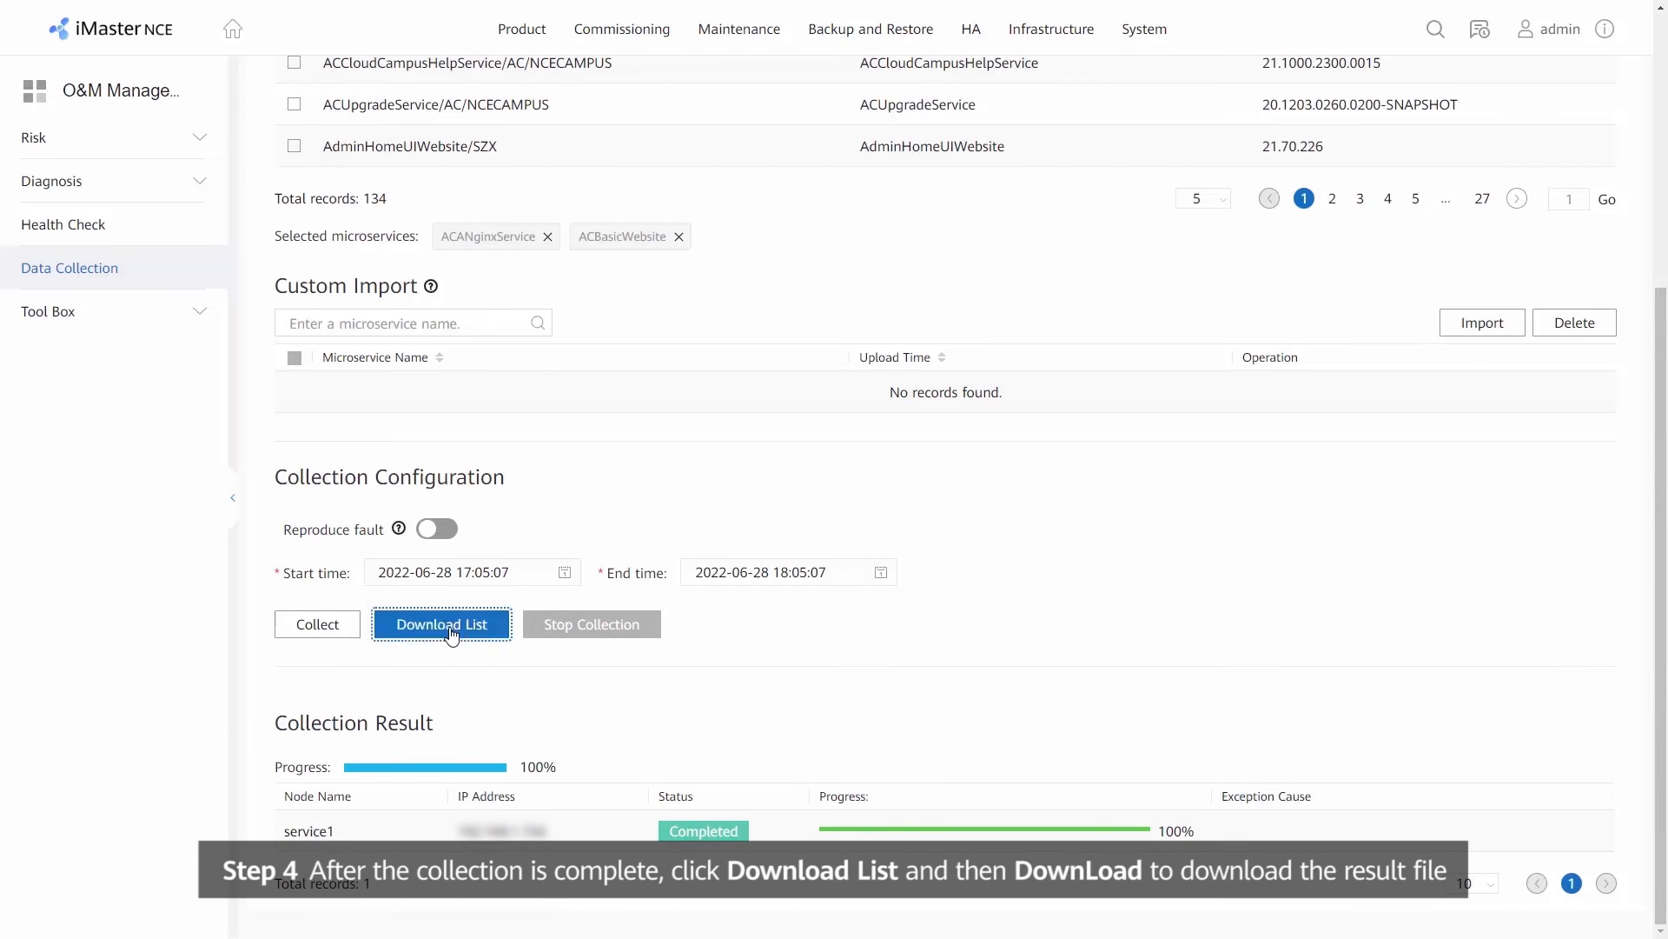
pyautogui.click(440, 624)
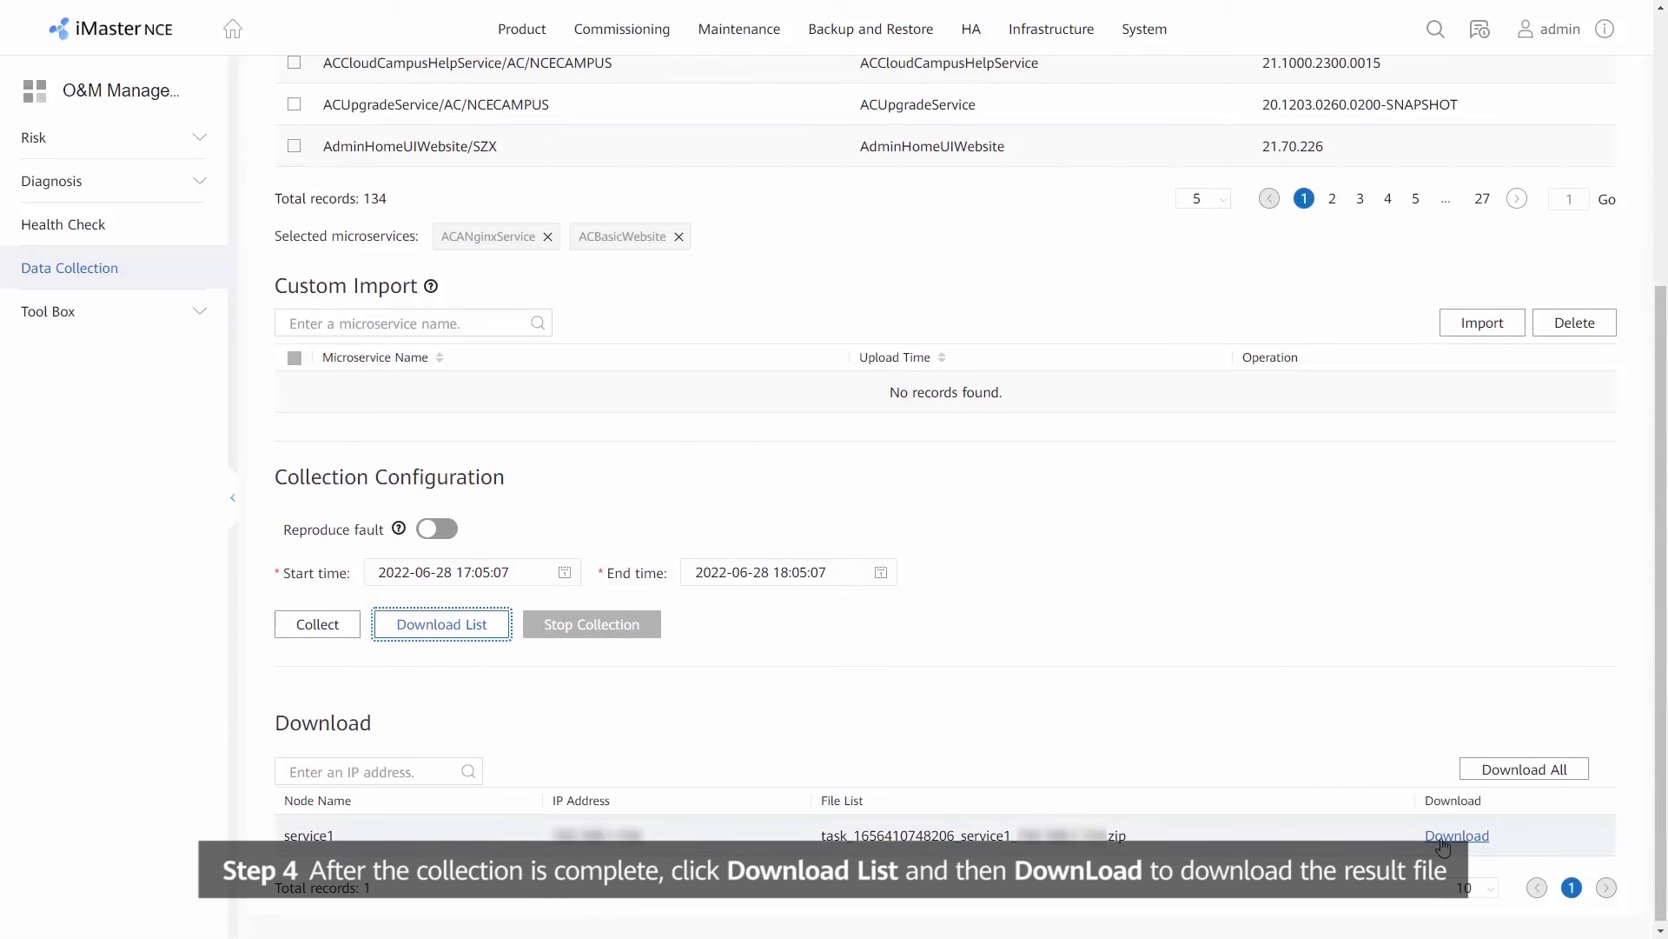
pyautogui.click(1457, 834)
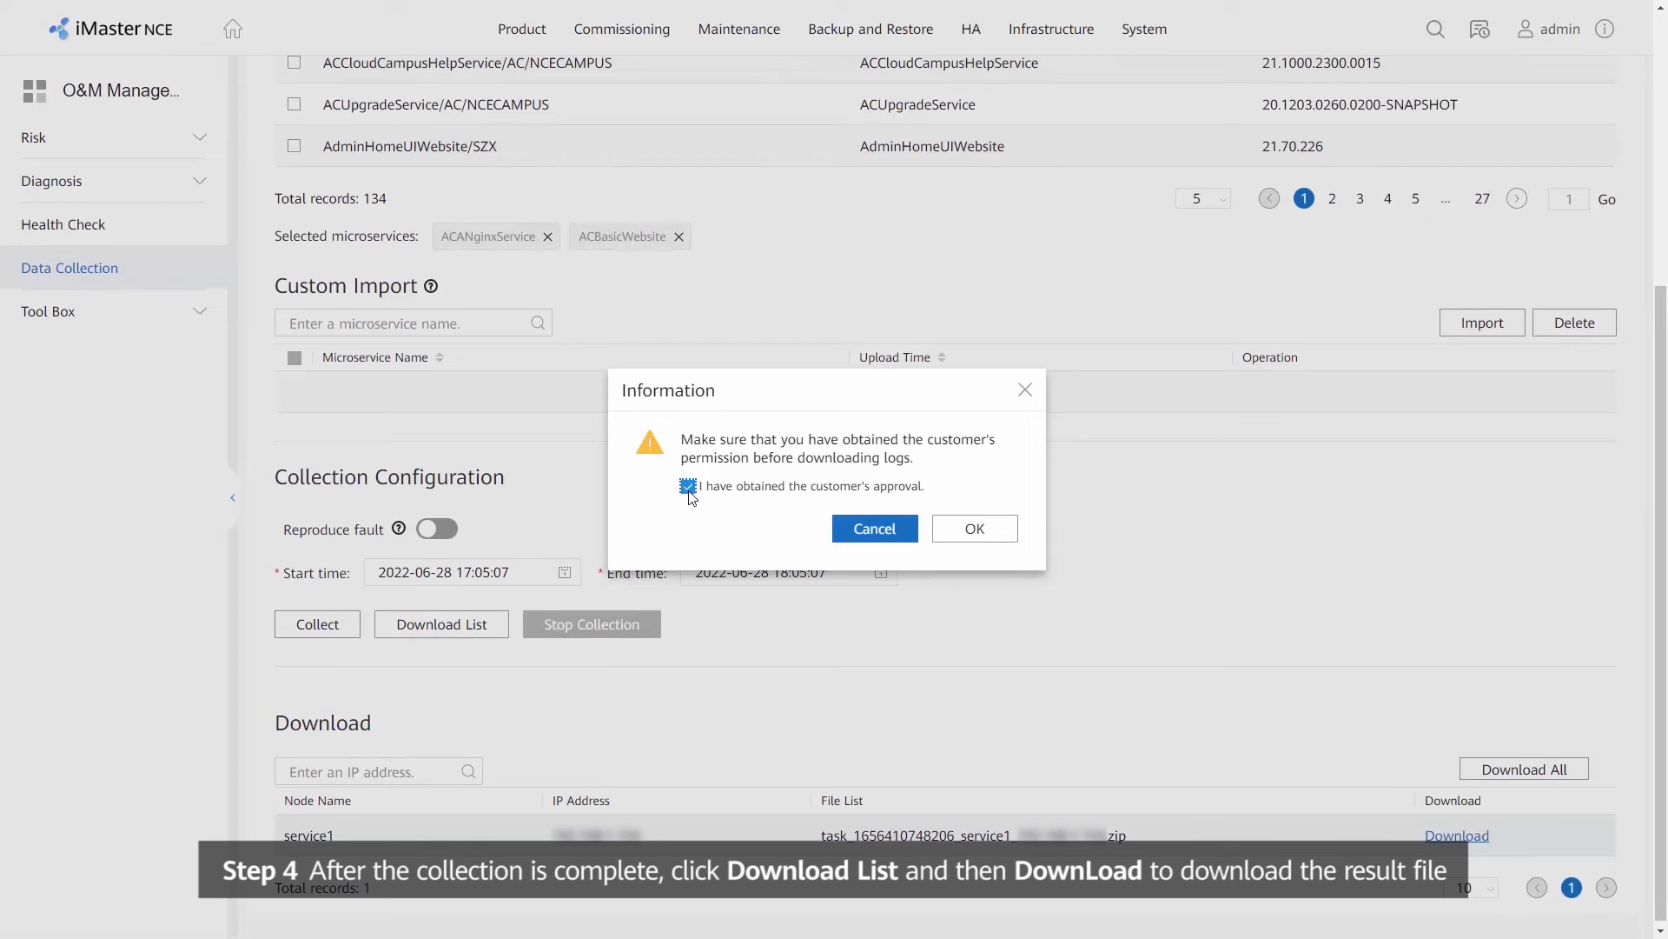
pyautogui.click(974, 529)
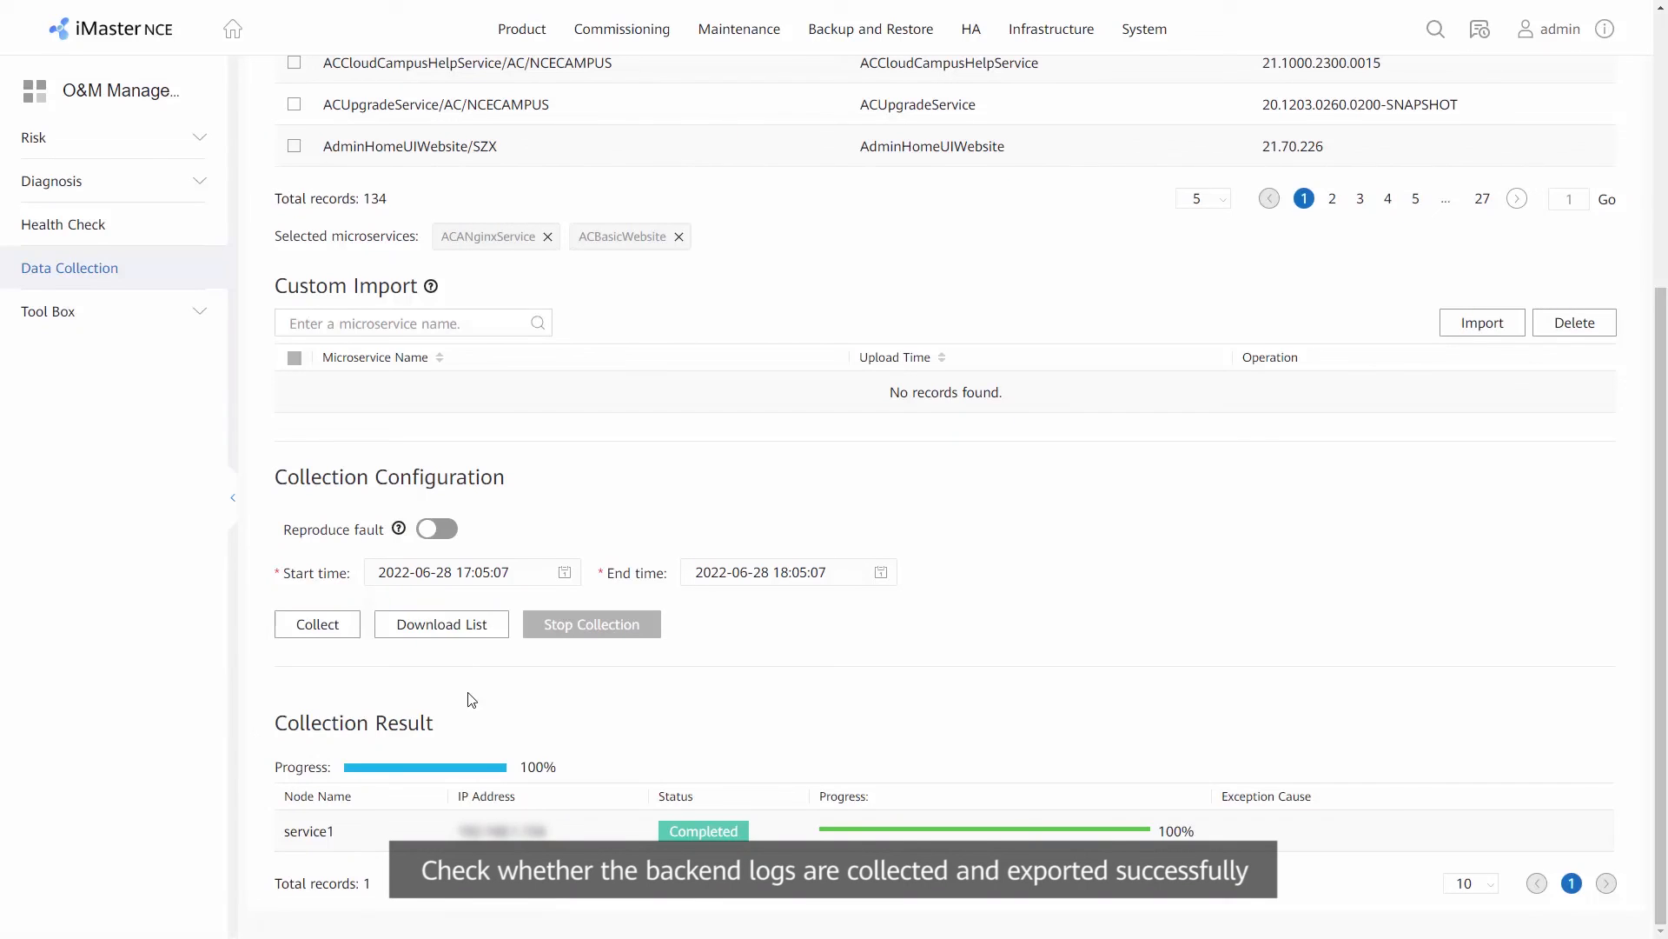
# - Confirm customer approval and download the collected log zip to the computer
pyautogui.click(440, 624)
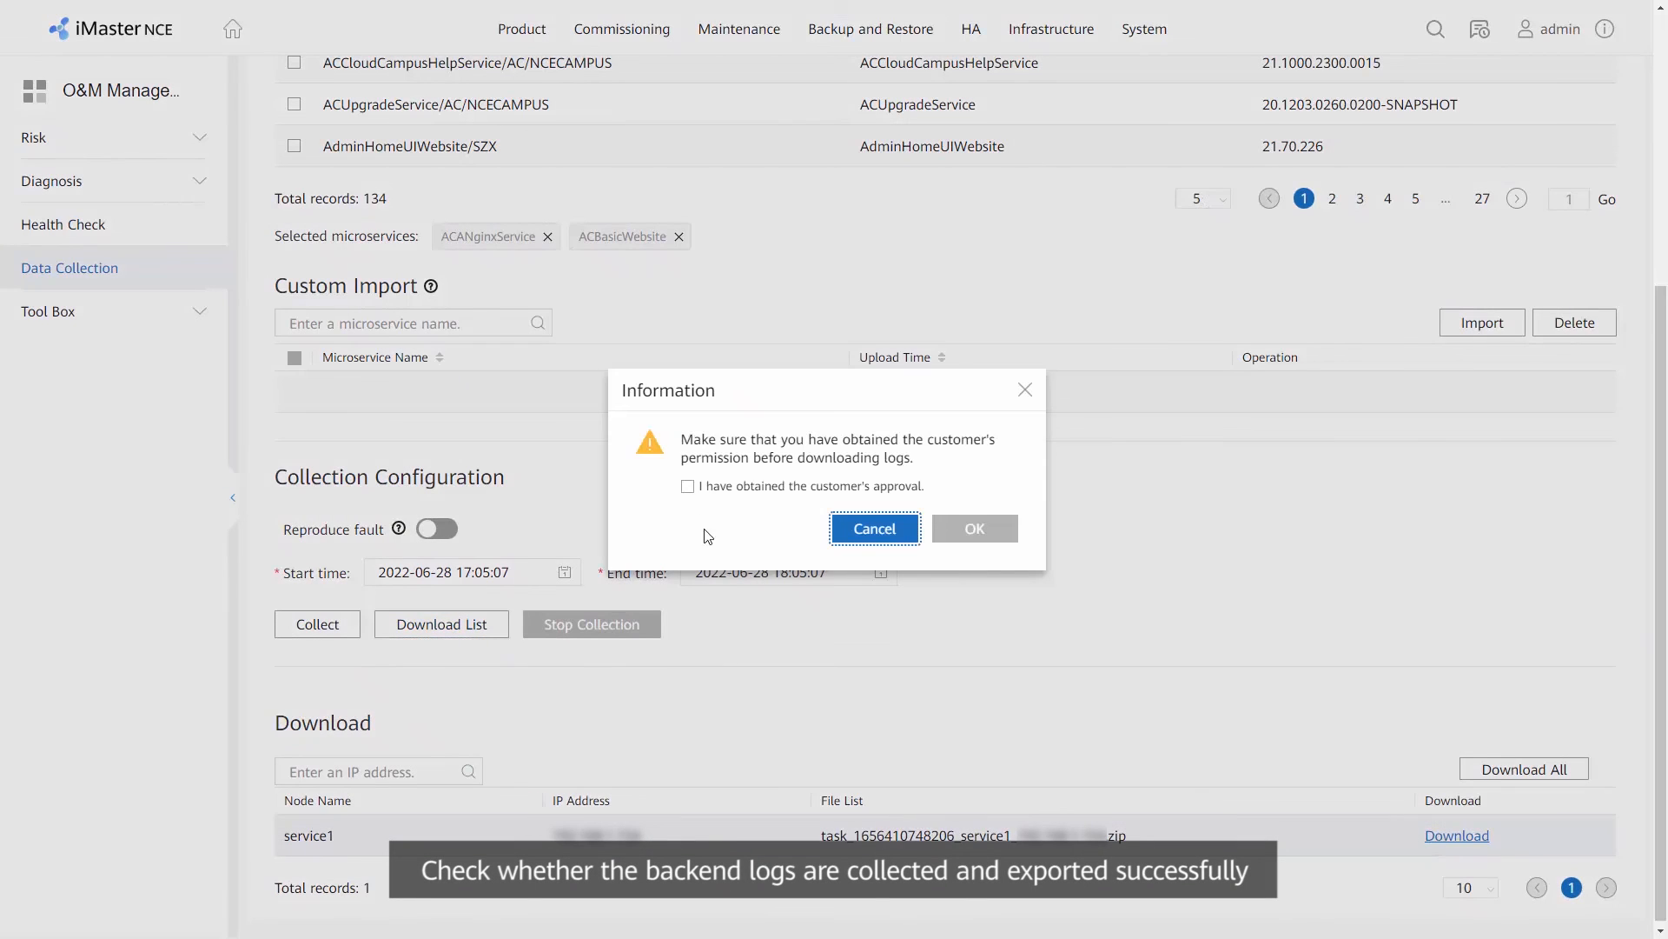
pyautogui.click(973, 528)
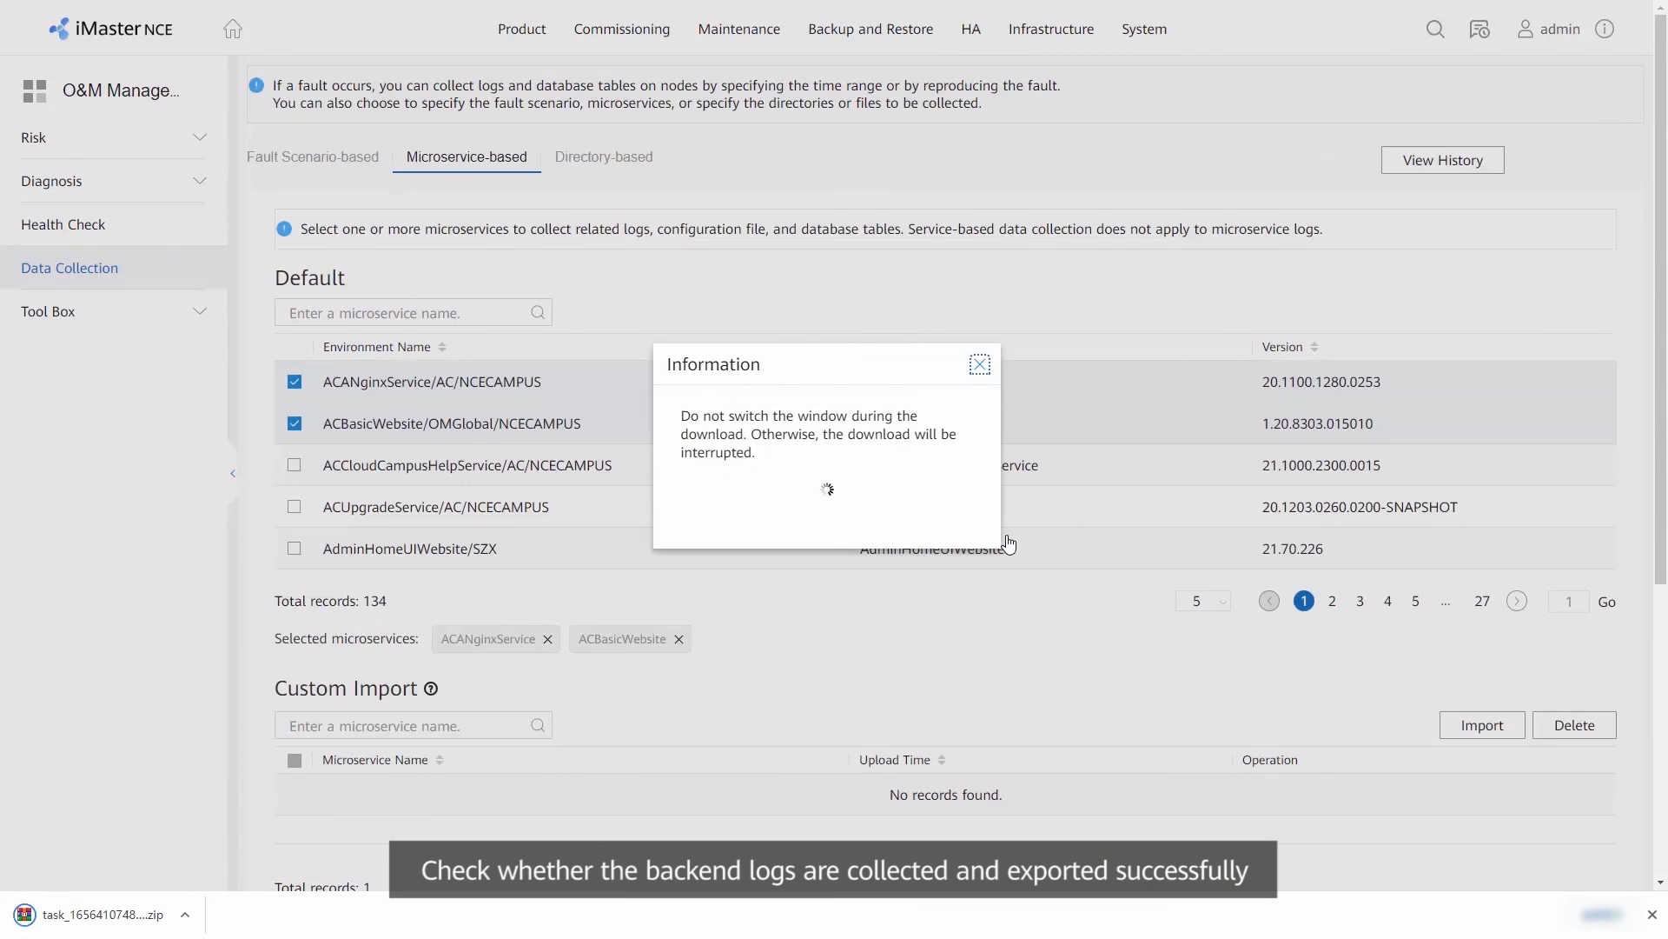